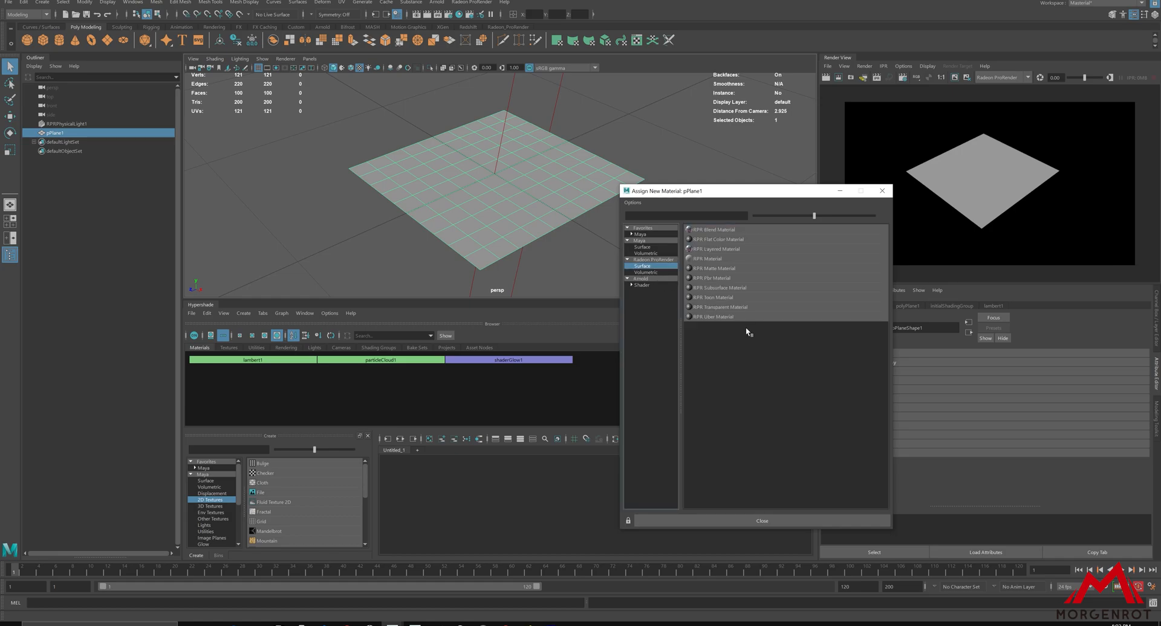
Assign an RPR Uber Material to the plane from the Radeon ProRender Surface list.
click(713, 317)
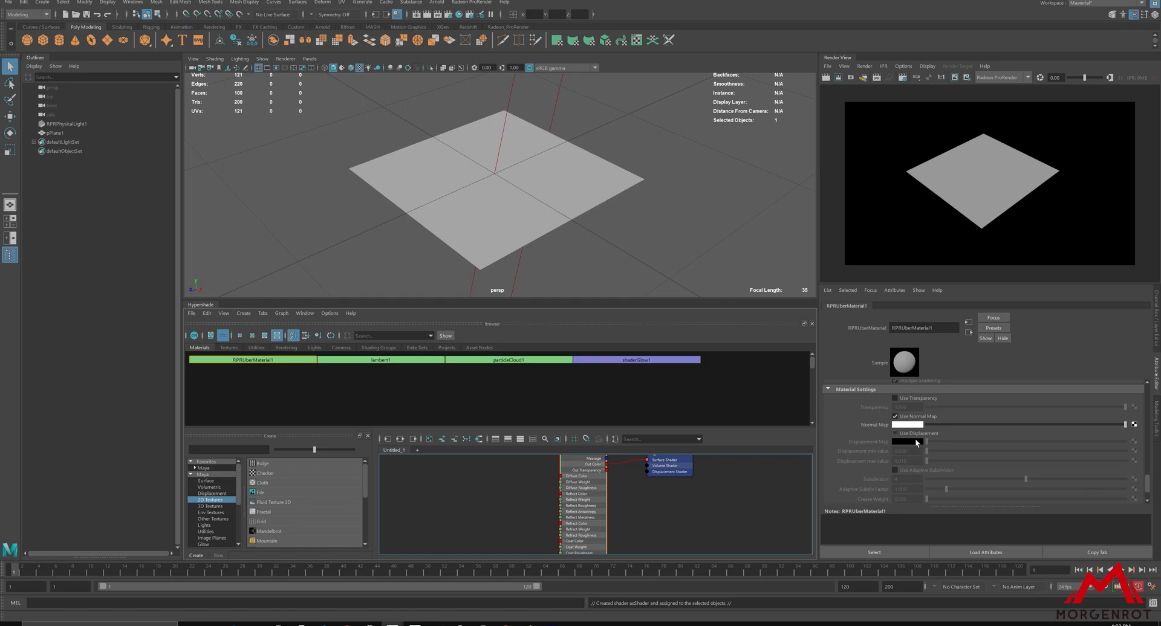
Enable Use Displacement in the Uber material's Material Settings.
click(895, 433)
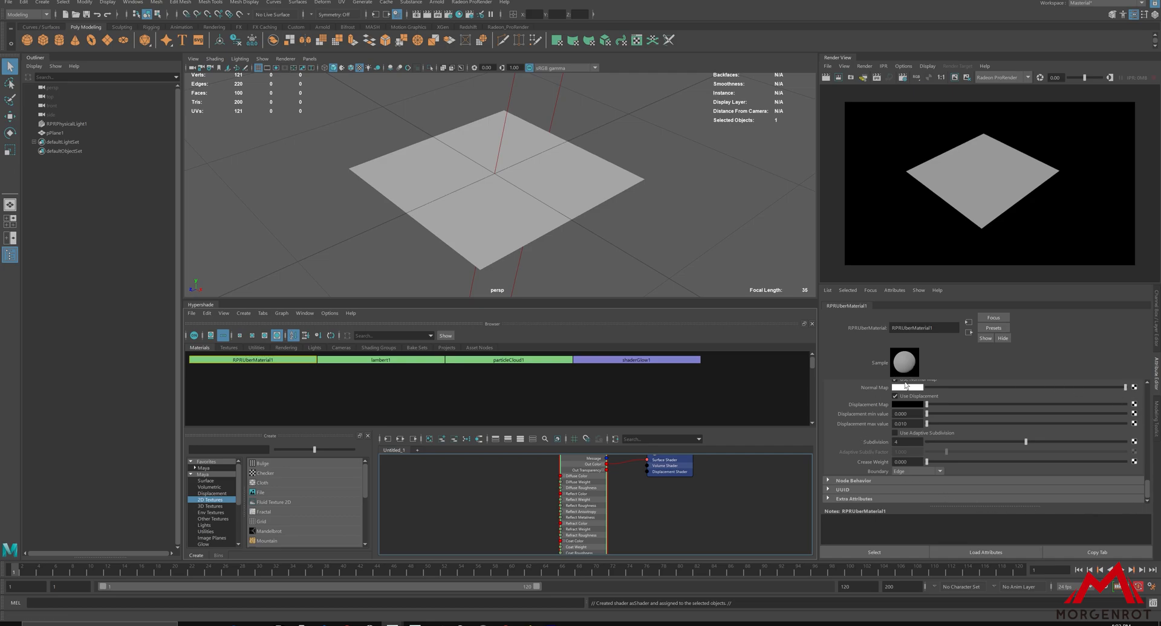
mouse_move(872, 407)
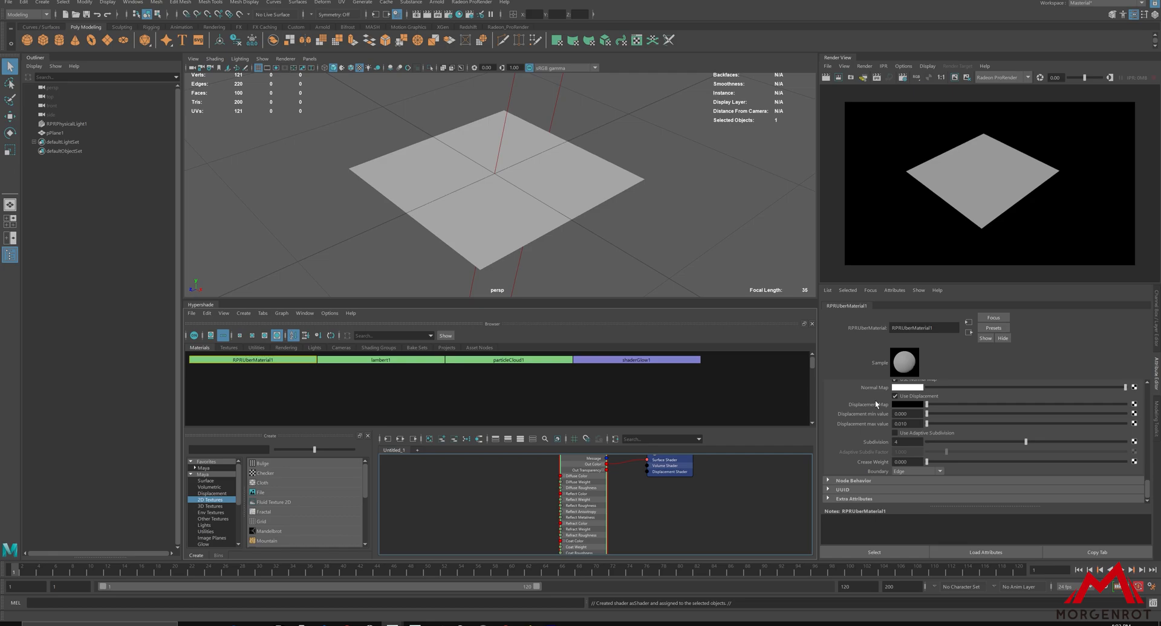
mouse_move(866, 414)
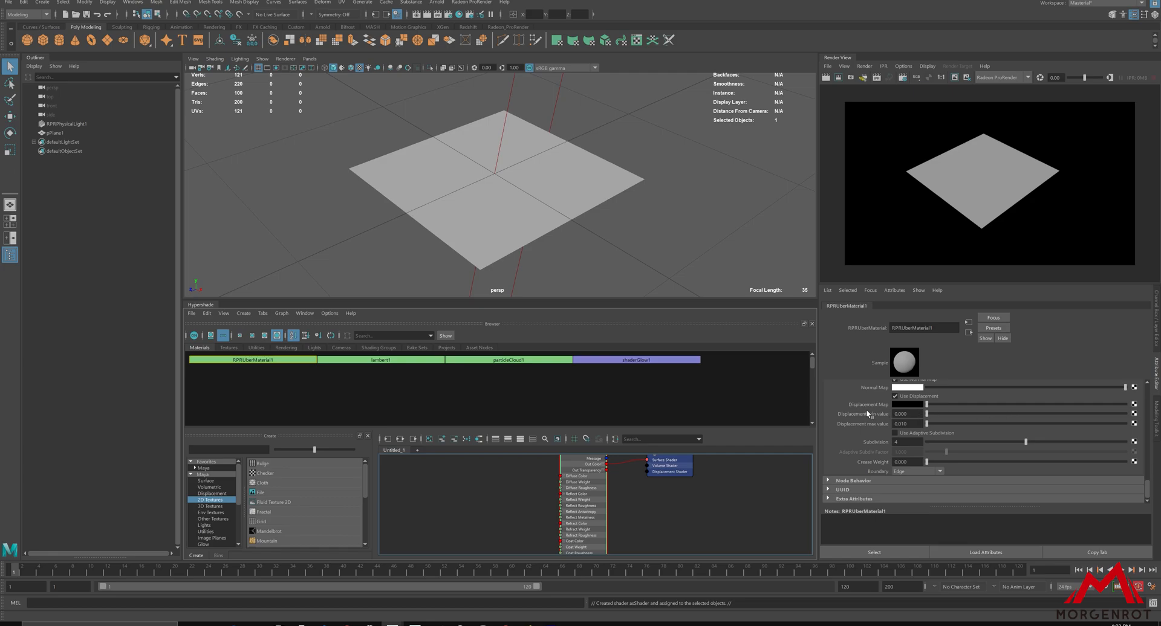
mouse_move(1141, 411)
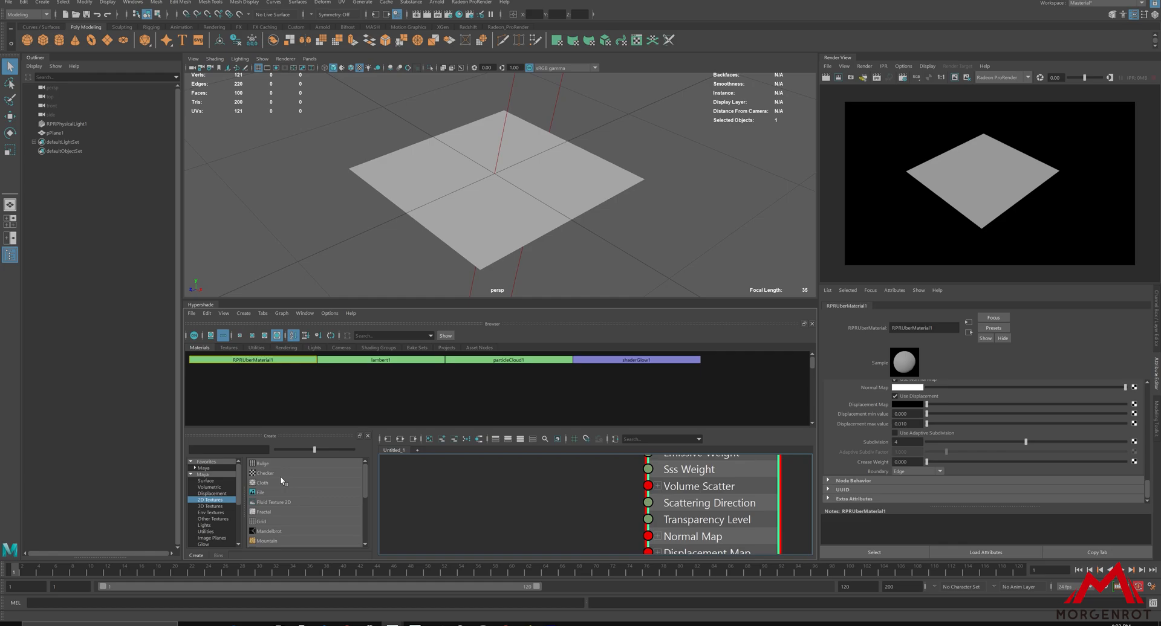
Connect a new checker1 Out Color to the Displacement Map port and render the plane.
click(262, 473)
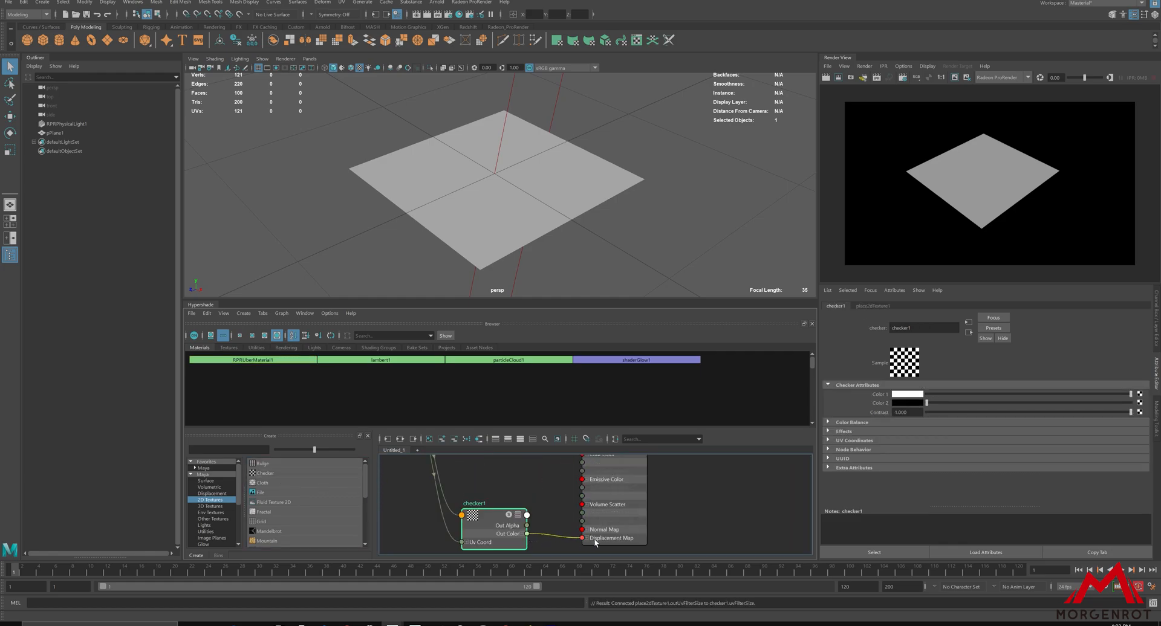
drag(516, 534, 596, 538)
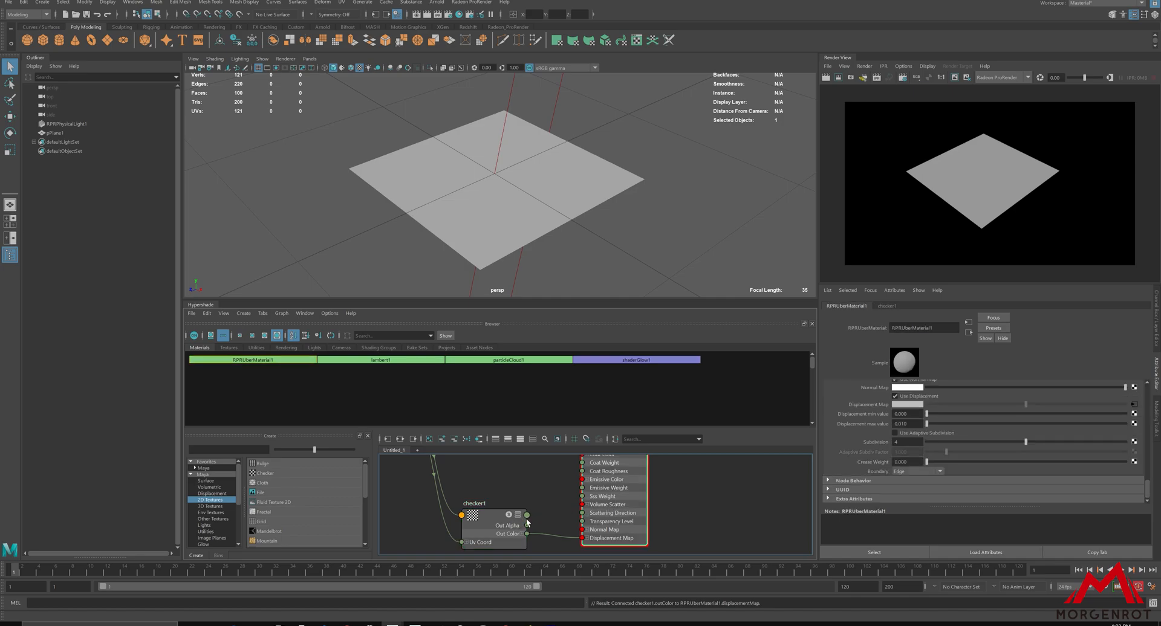
click(63, 123)
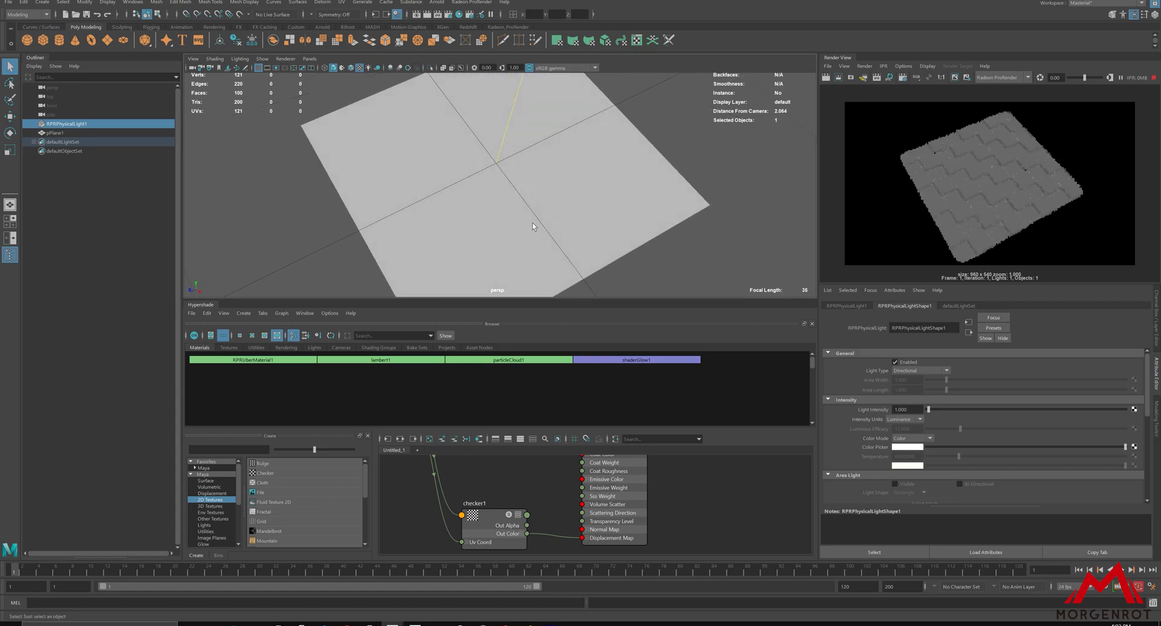
Select the checker node, then pPlane1 to reach the material's displacement settings.
click(492, 507)
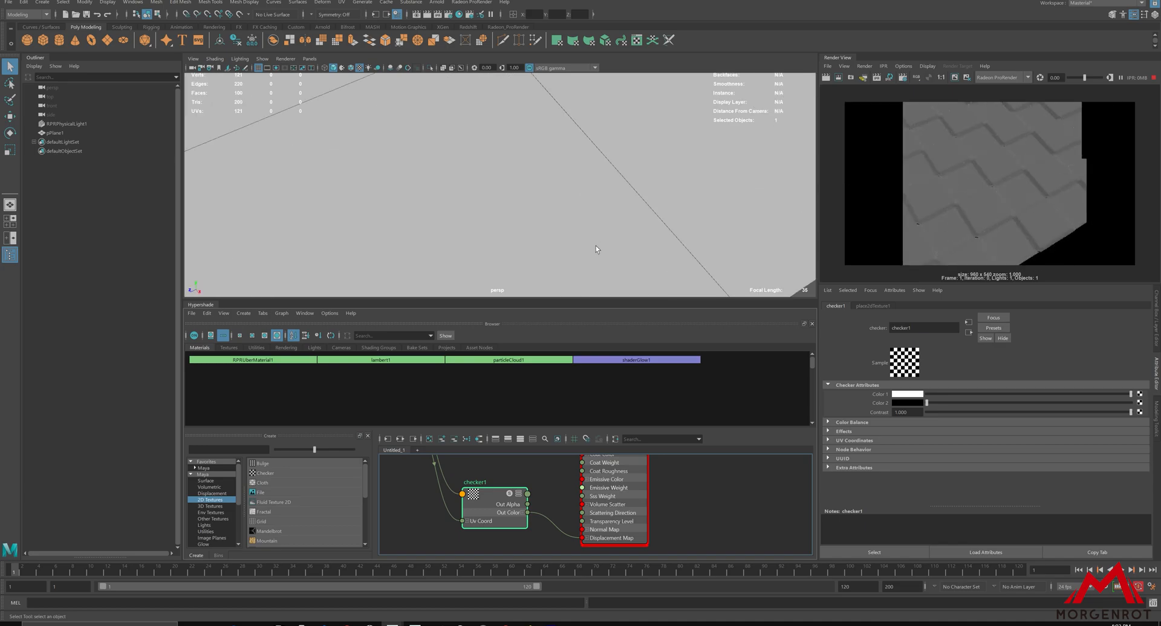
click(54, 133)
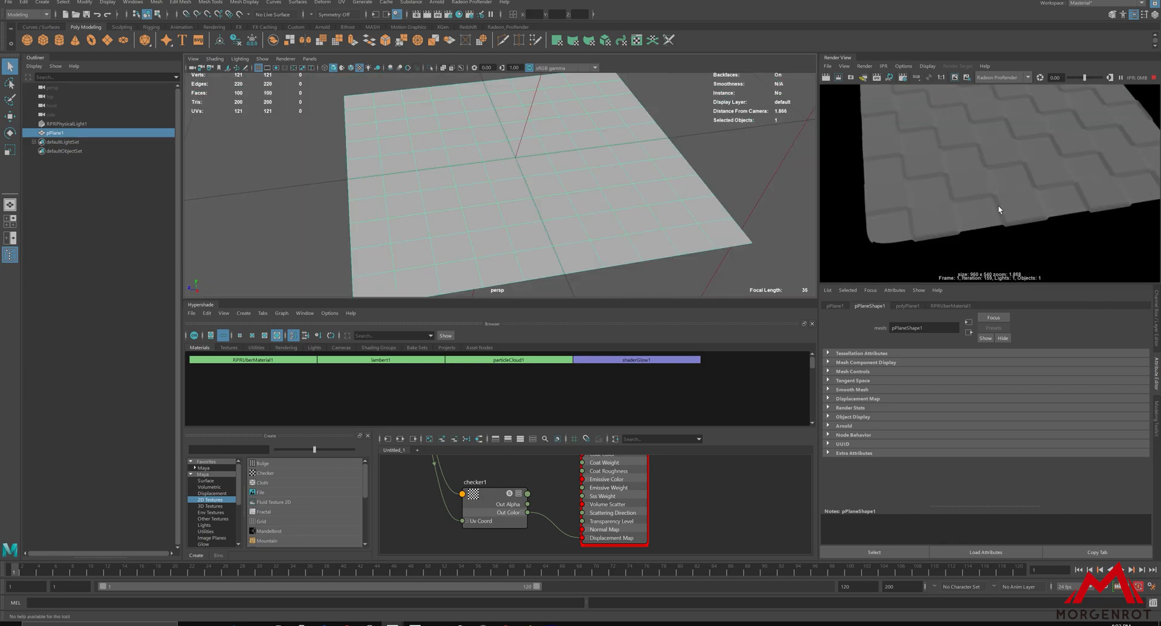
mouse_move(1008, 222)
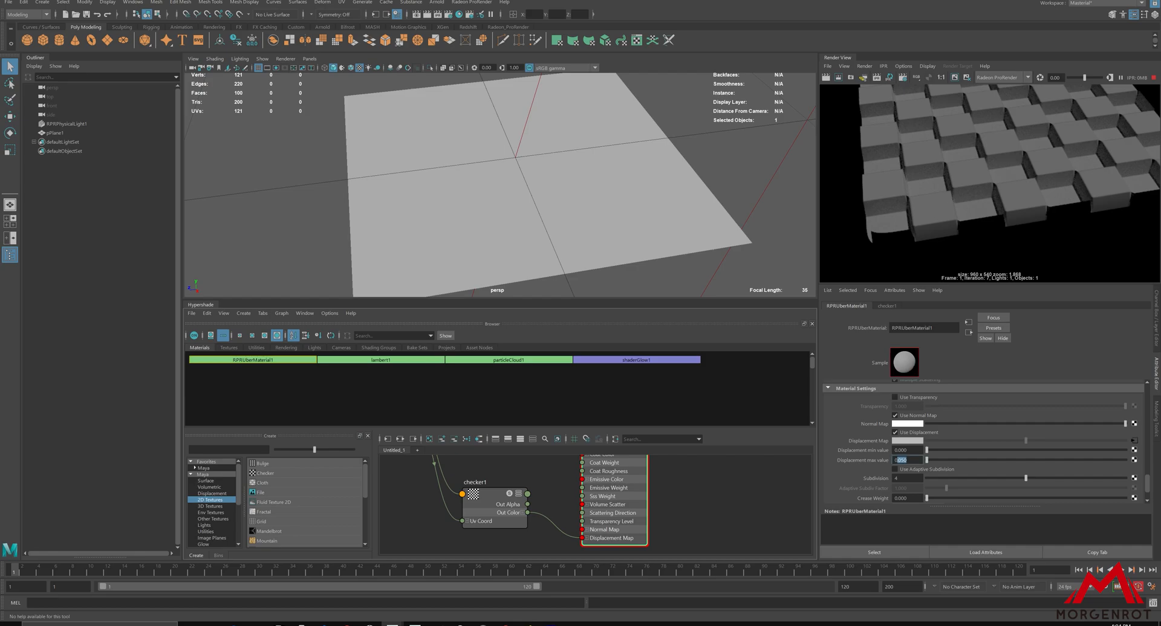
Set Displacement max to 0.020 and enable Use Adaptive Subdivision.
text(0.020)
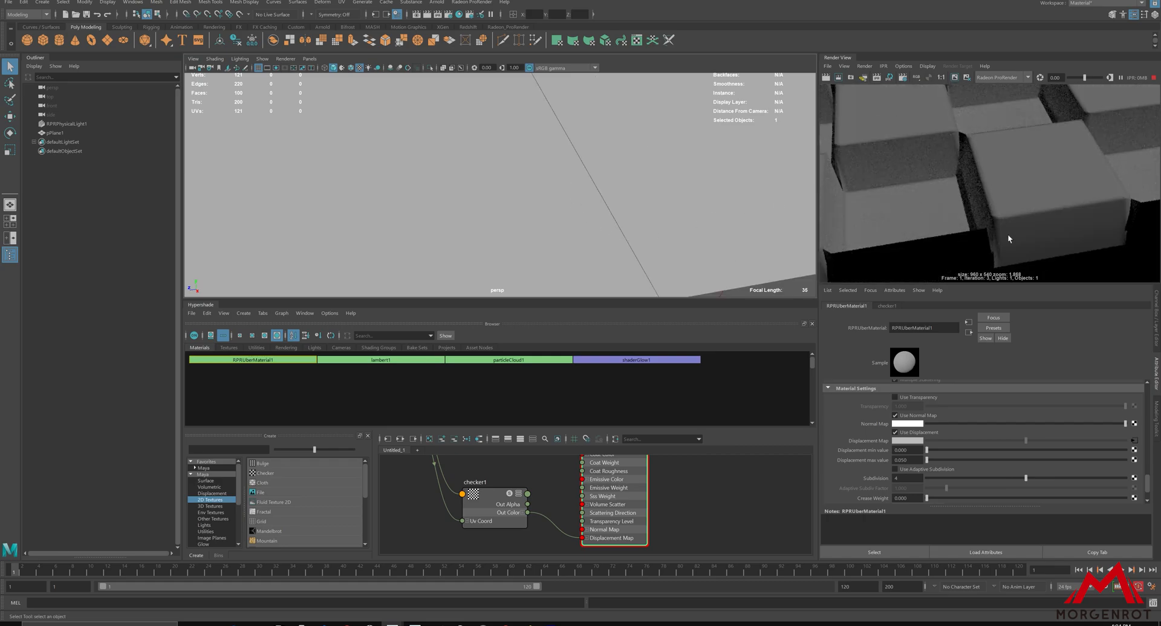
click(894, 469)
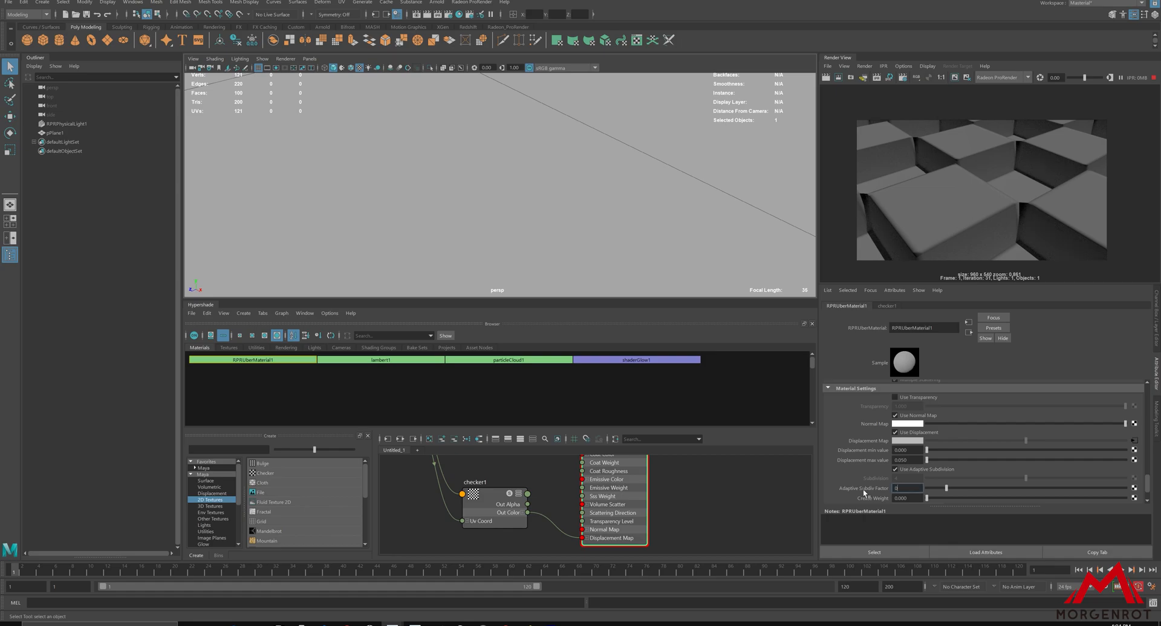
Enter 0.500 for the Adaptive Subdiv Factor to sharpen the raised checker blocks.
text(0.500)
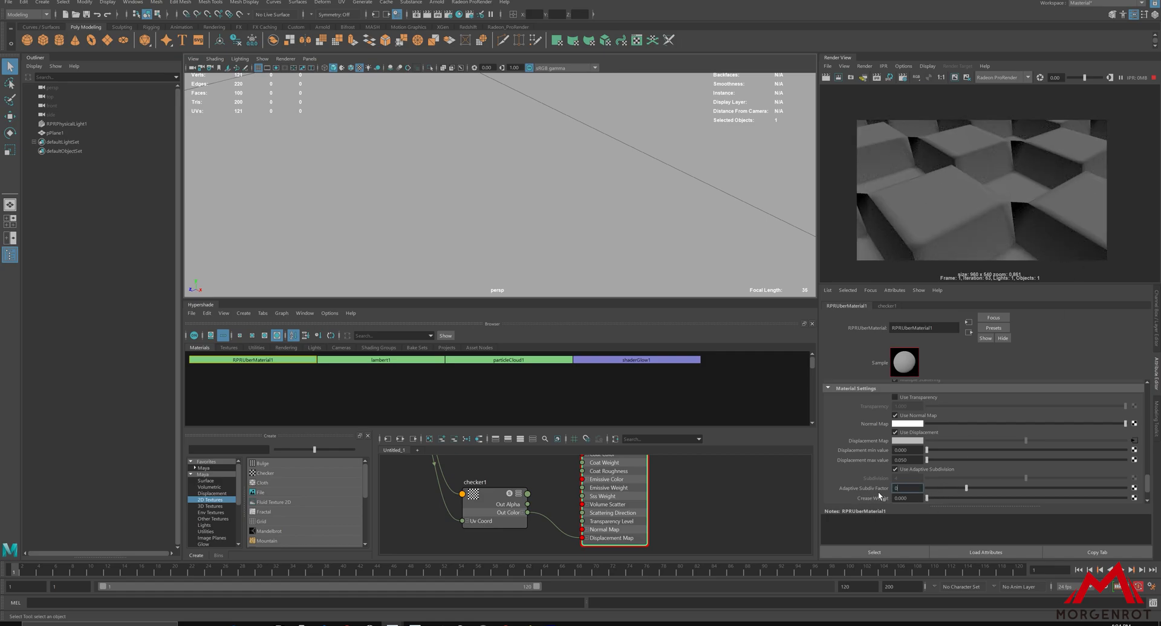
text(0.500)
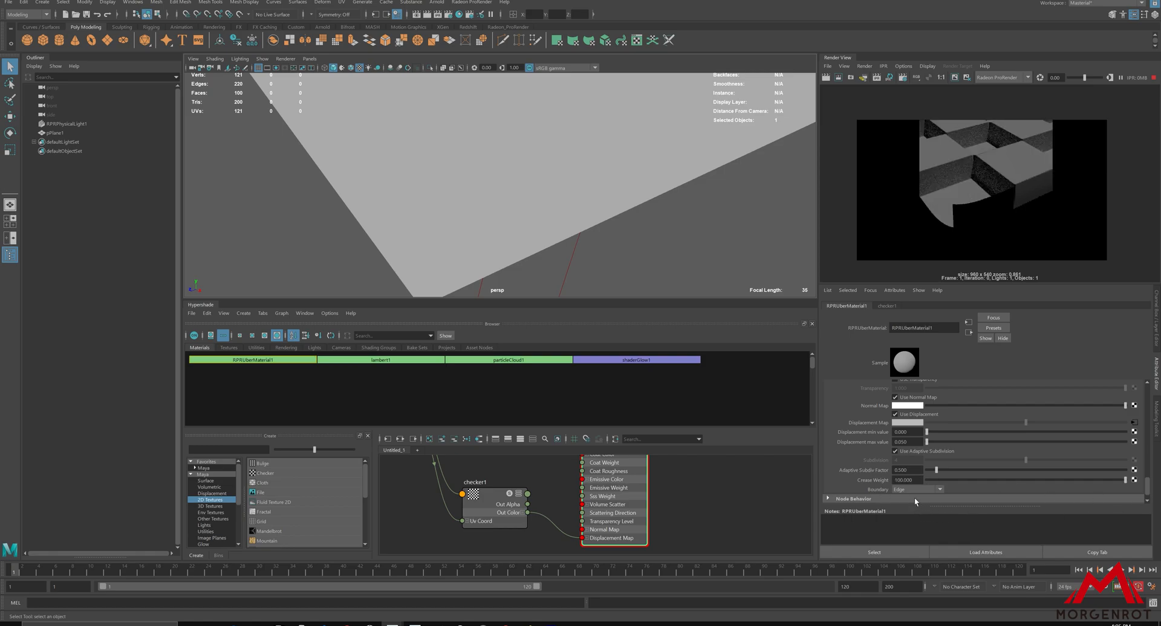
Set the displacement subdivision Boundary to Edge And Corner.
click(938, 489)
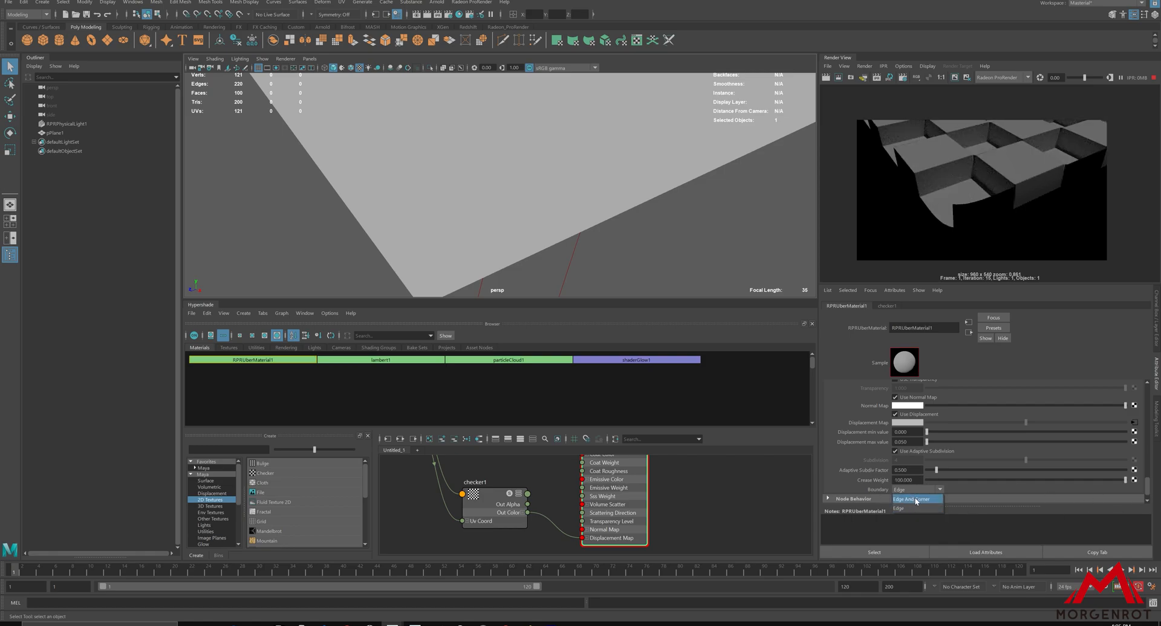
click(916, 500)
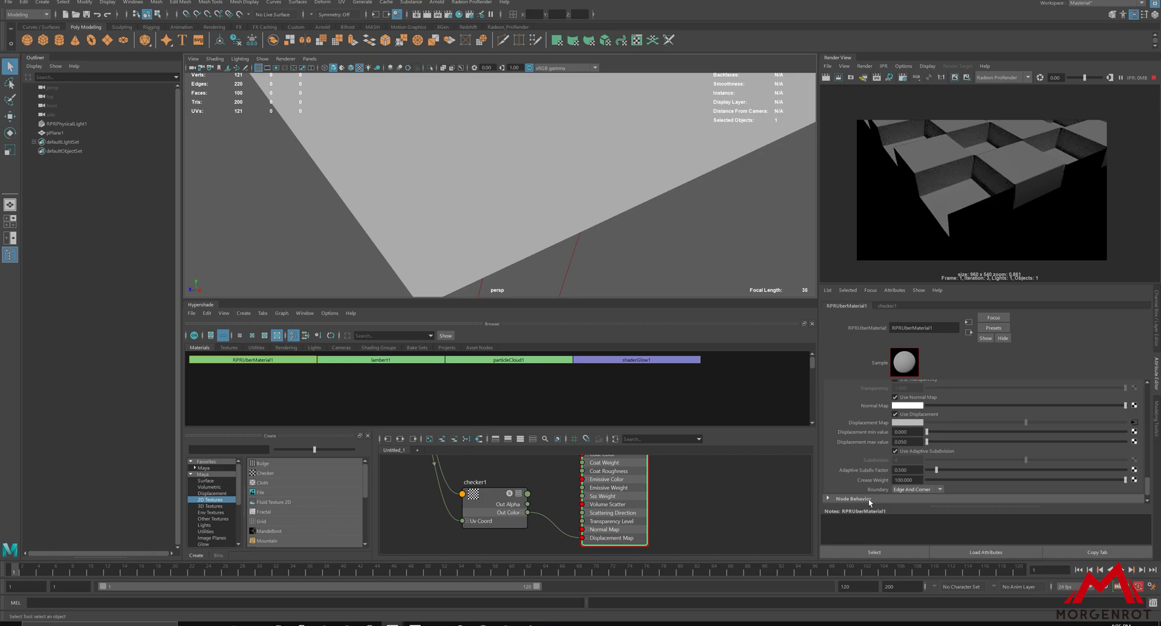
mouse_move(1063, 491)
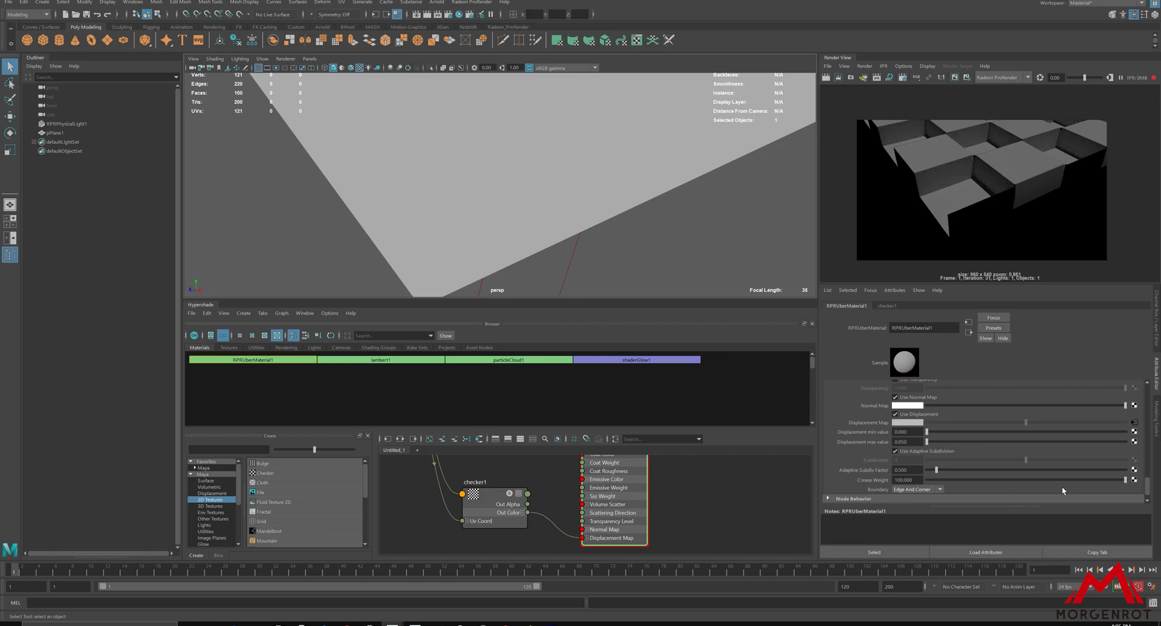